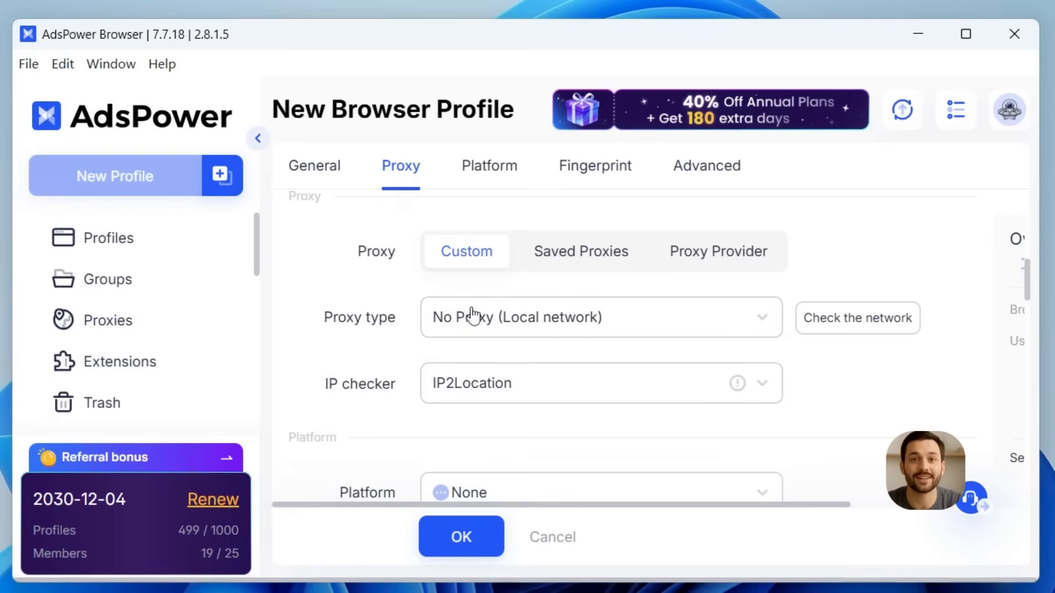
Cancel the unsaved New Browser Profile form and go to the Marketplace page.
left_click(314, 166)
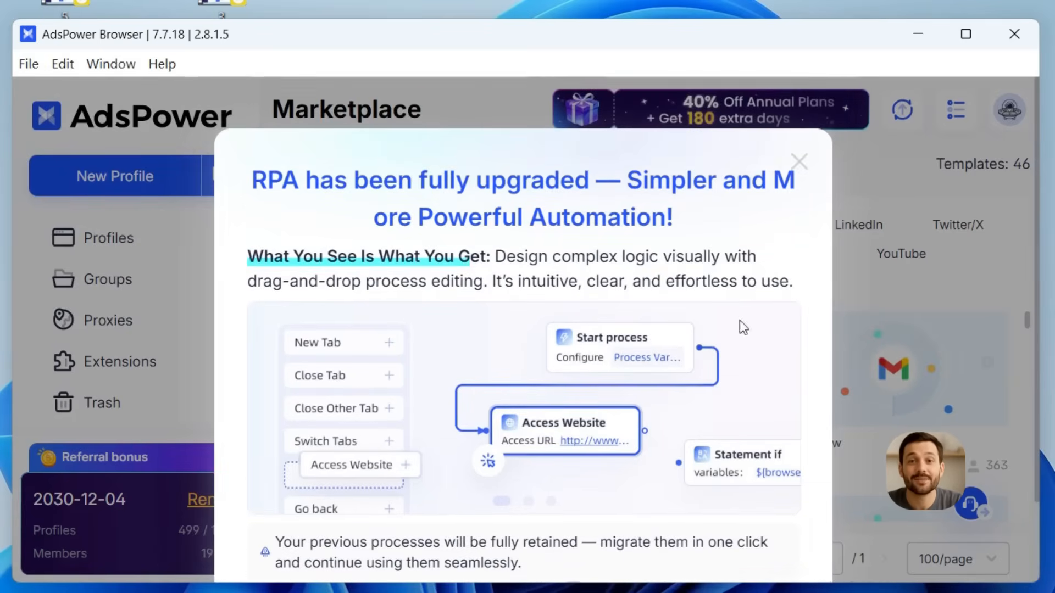
Dismiss the RPA upgrade announcement to reveal the Marketplace's 46 automation templates.
left_click(799, 161)
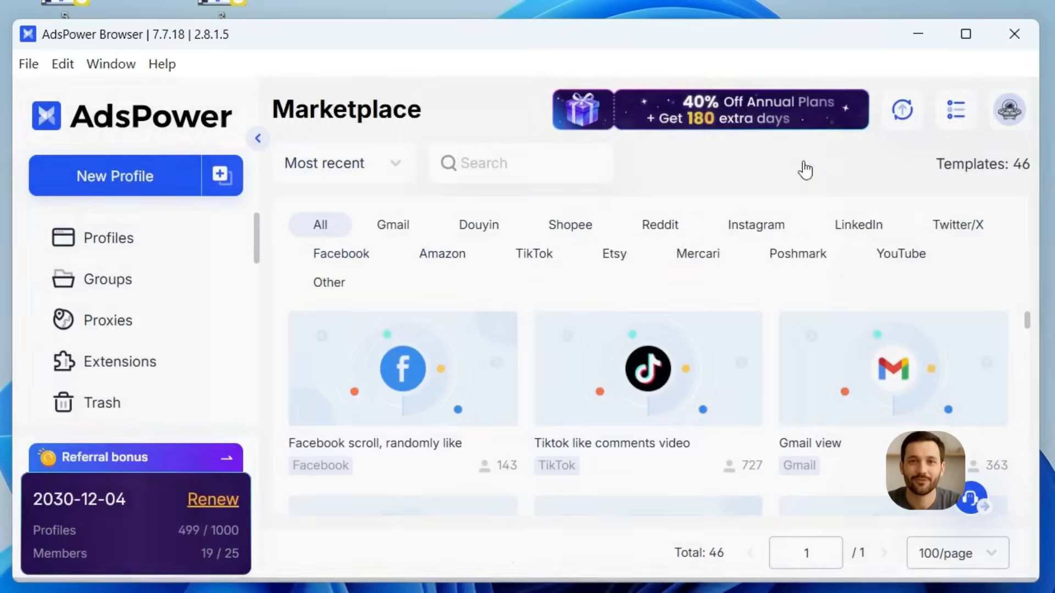
mouse_move(507, 303)
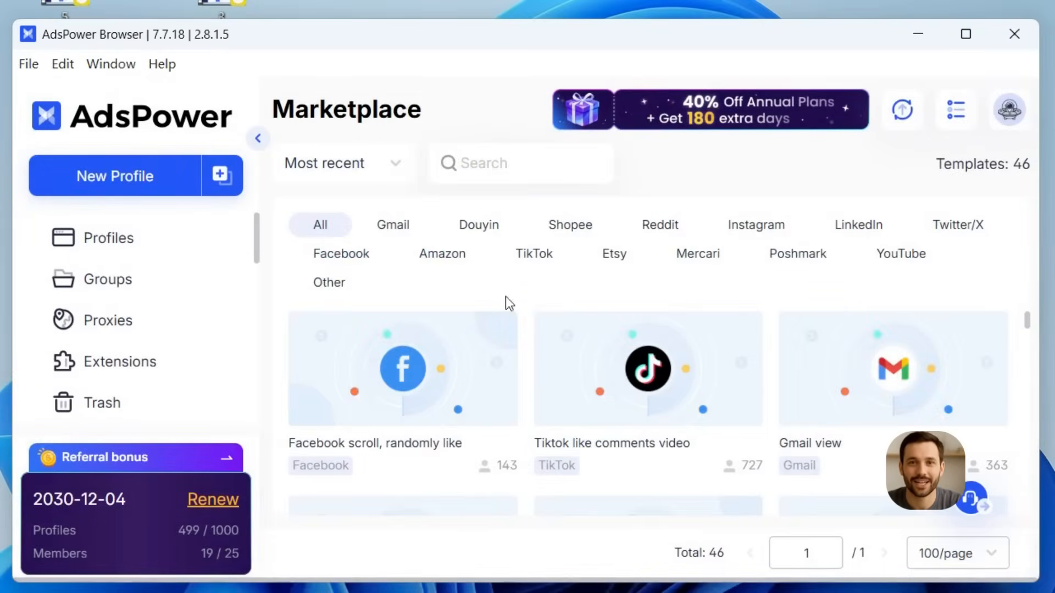
left_click(109, 238)
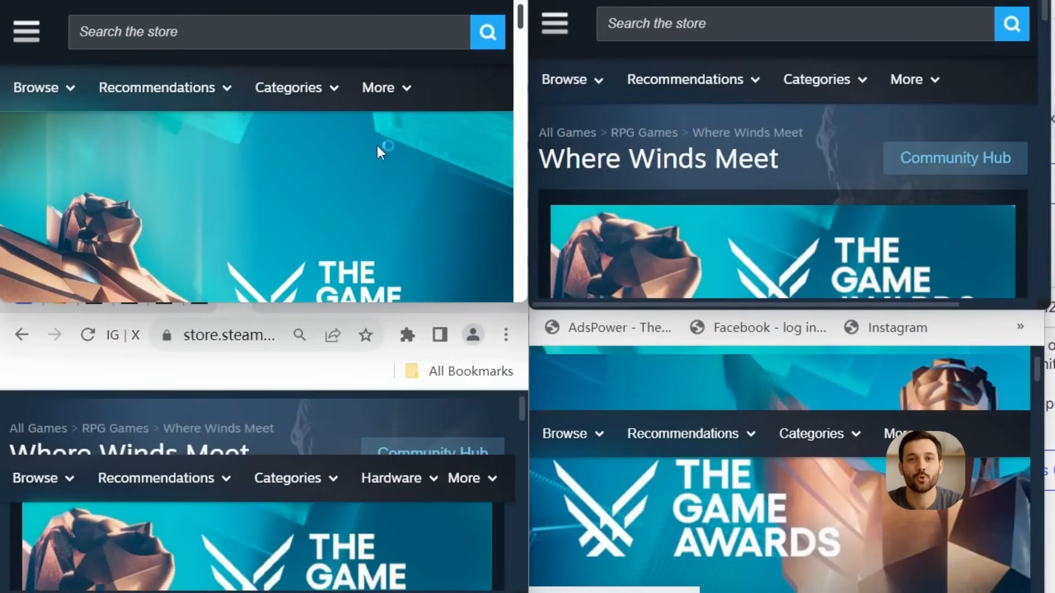
Play 'How to Manage Multiple Accounts on Any Website with AdsPower' from the channel page.
scroll("down", 3)
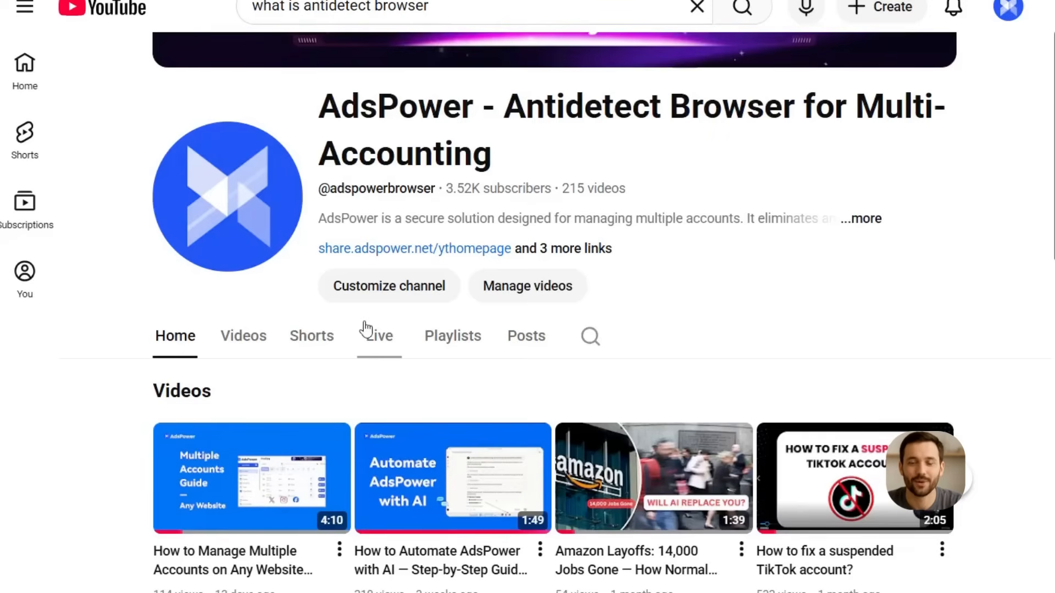
scroll("down", 3)
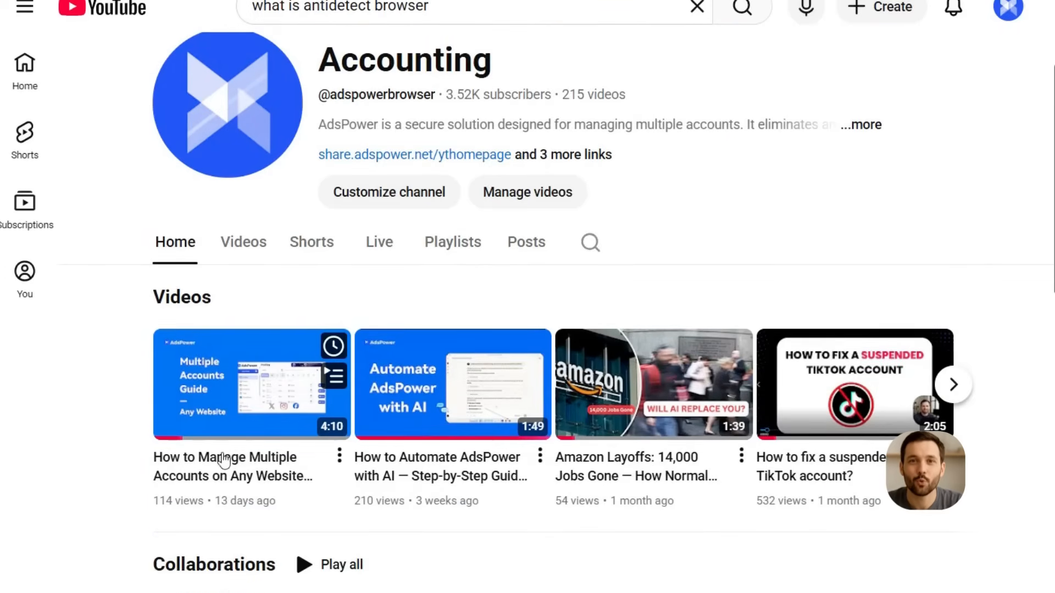
left_click(251, 383)
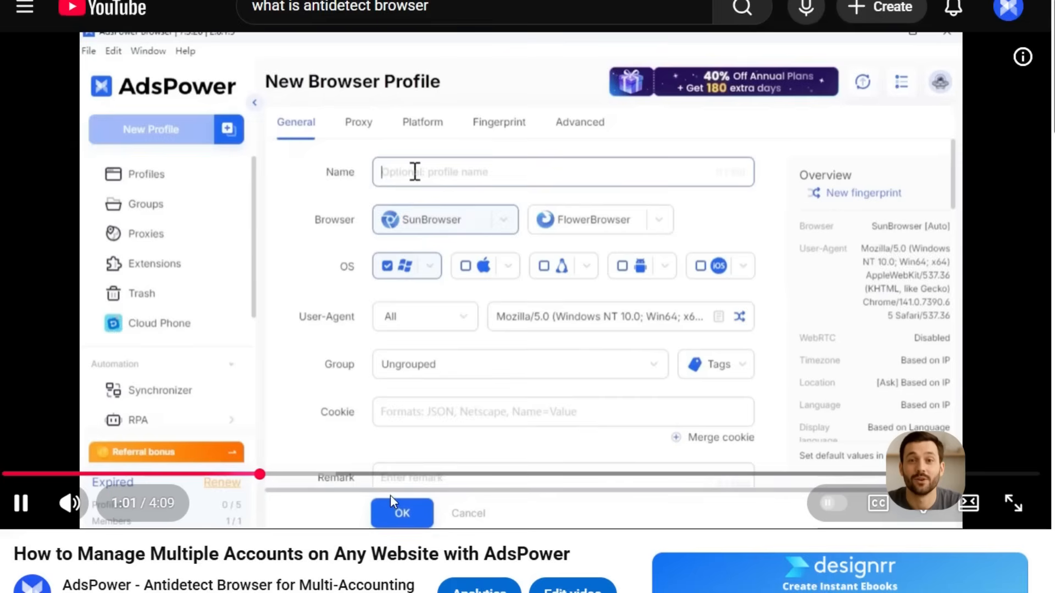
Let the walkthrough continue as the new browser profile is named 'Facebook'.
type("Fac")
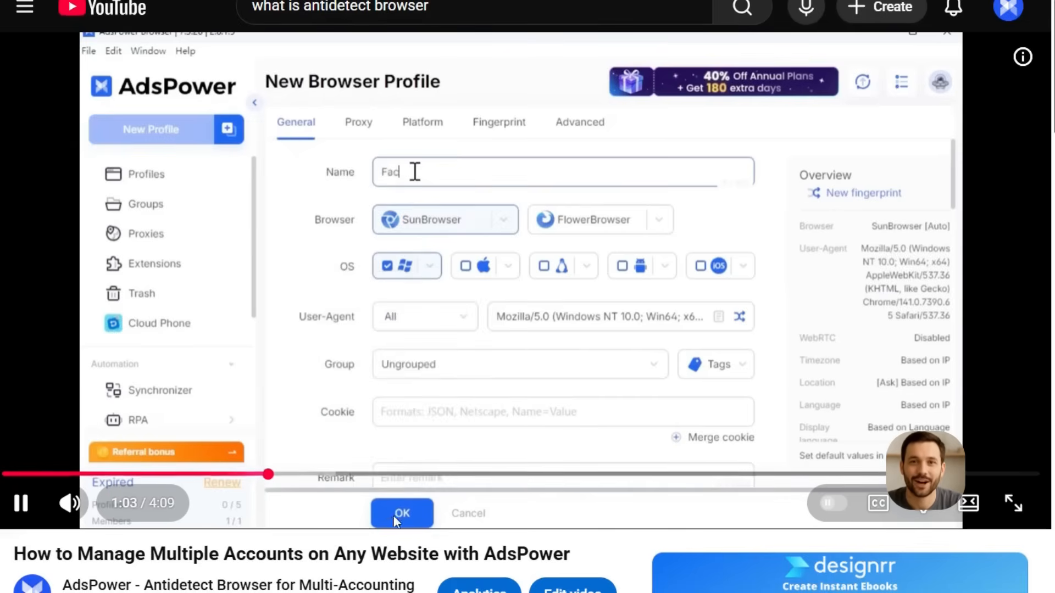
type("ebook")
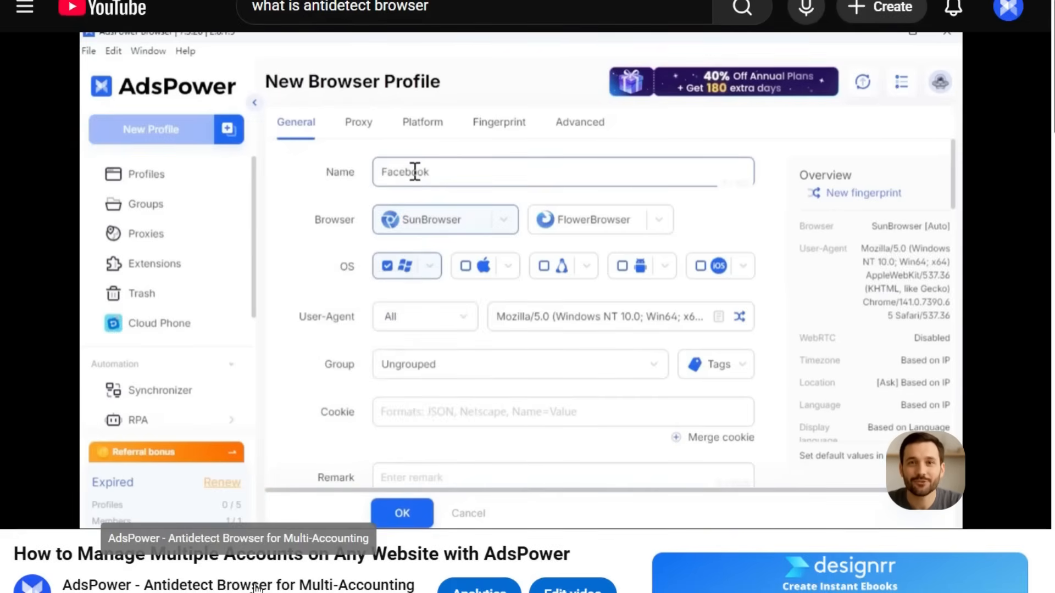